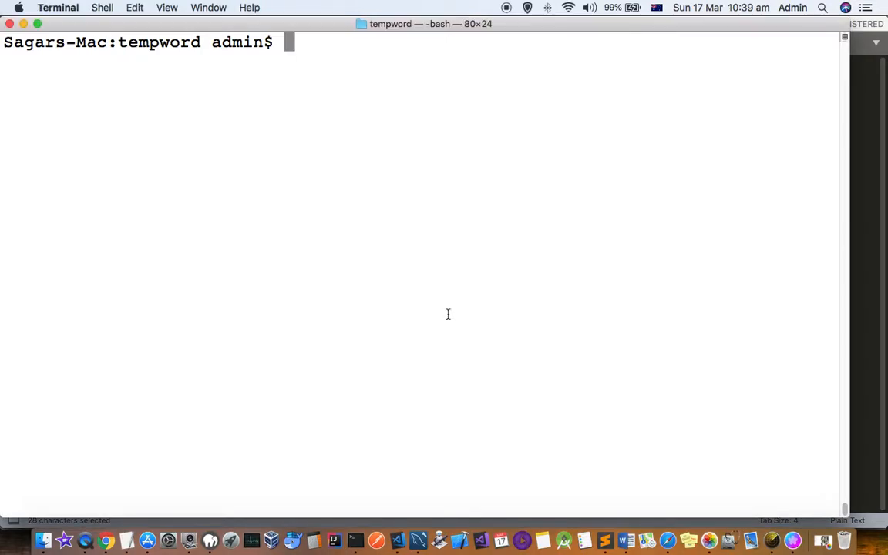
Step: List the tempword folder, then recursively remove the wordpress directory with rm -r
type("ls")
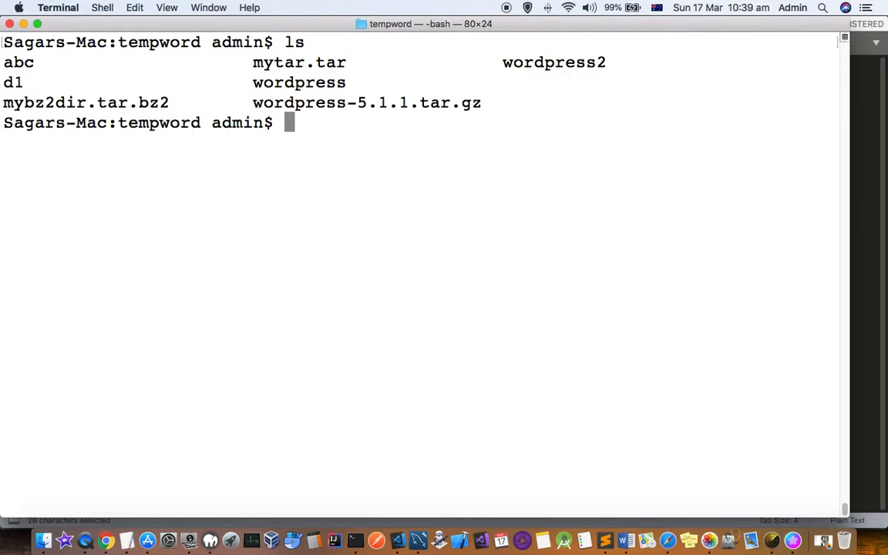
type("rm")
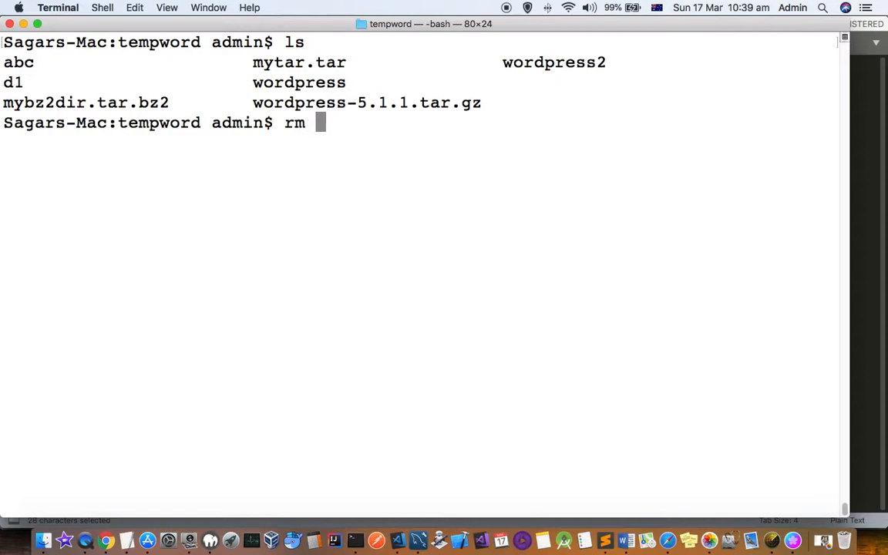
type("-r wordpress")
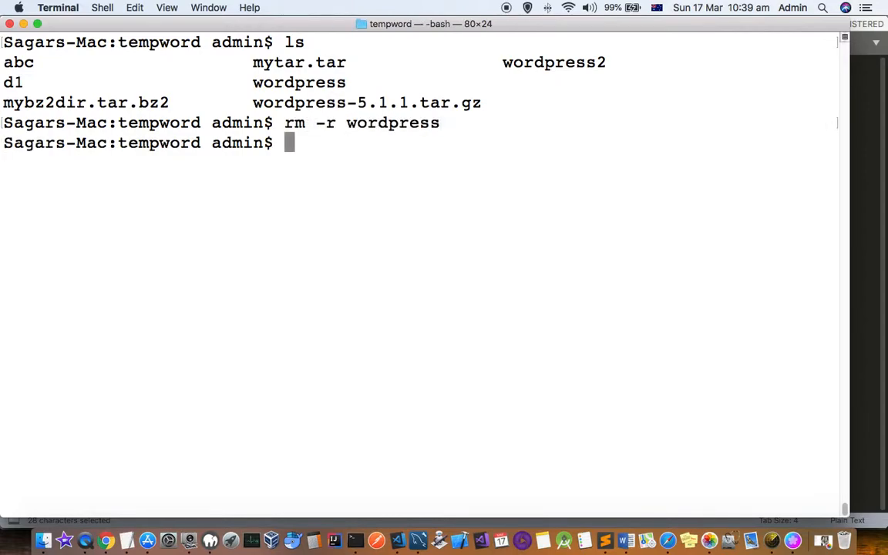
type("clear")
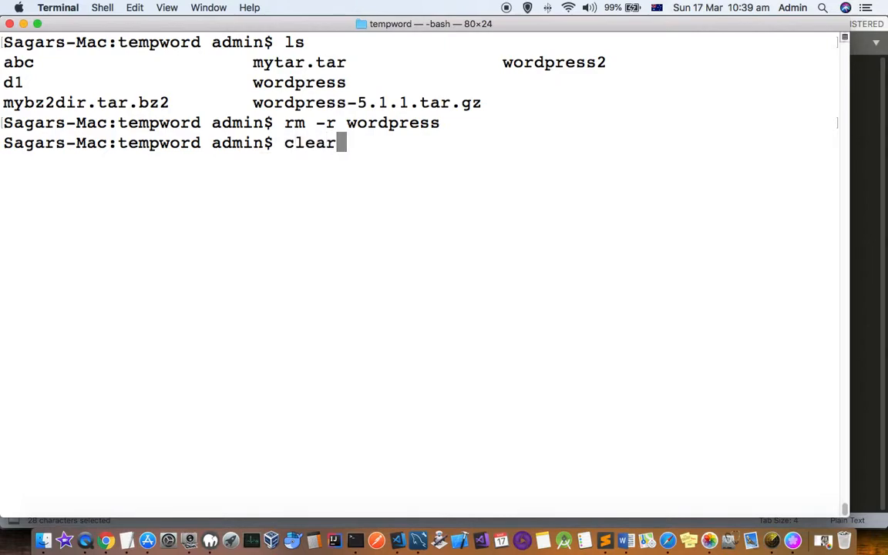
Step: Extract mytar.tar with tar -xvf, recreating the wordpress directory and its files
key("Return")
type("ls")
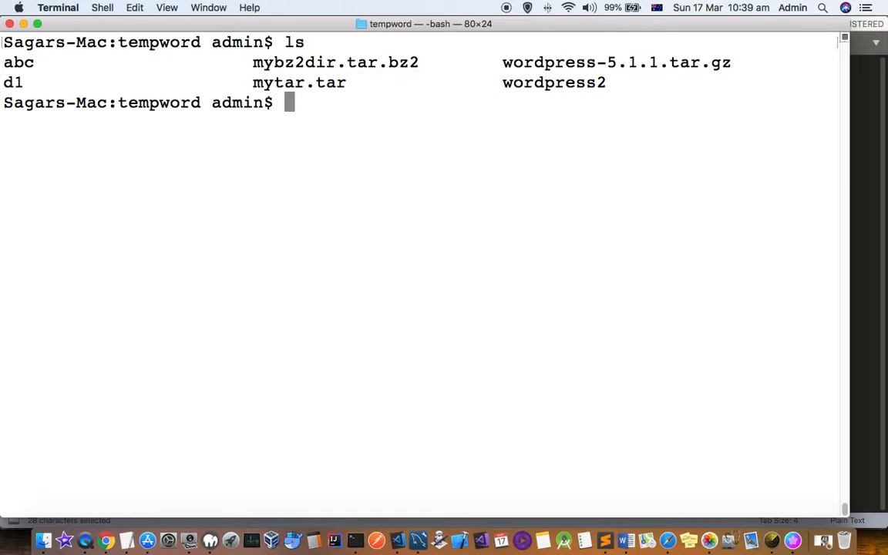
type("clear")
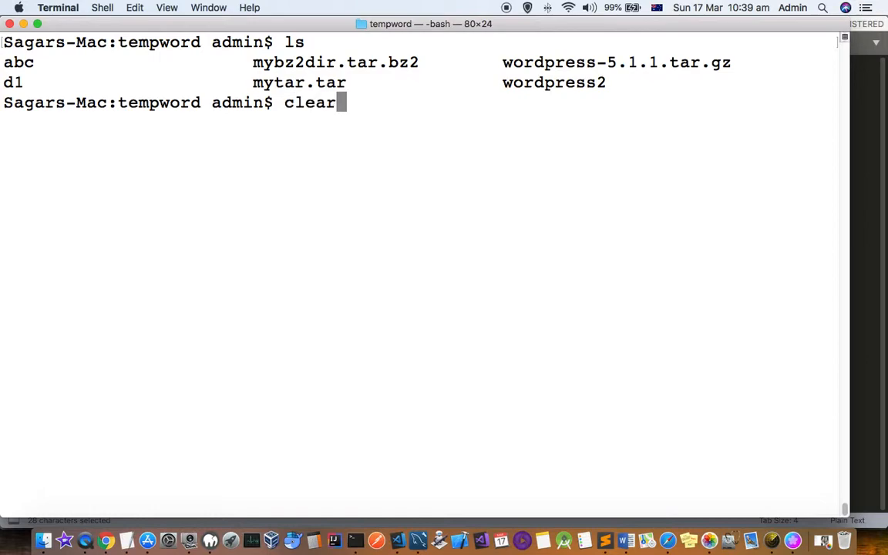
type("tar -xvf mytar.tar")
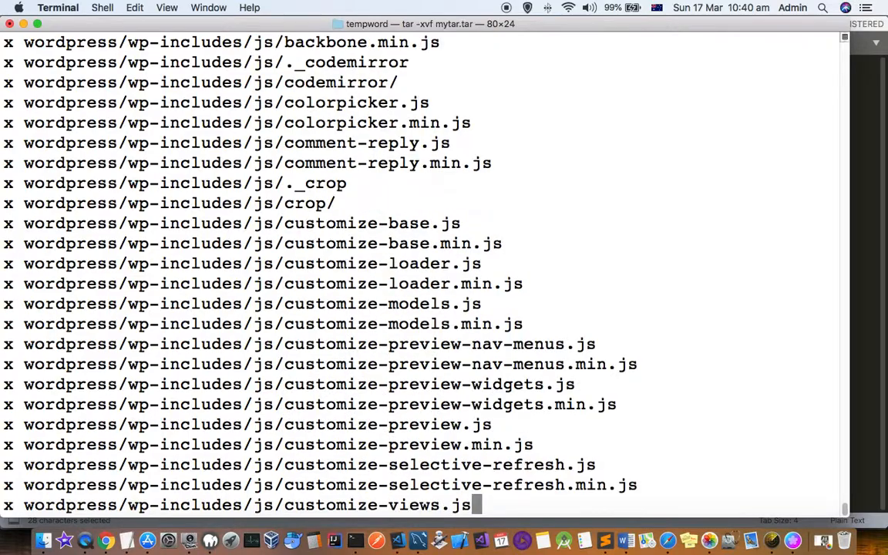
scroll("down", 3)
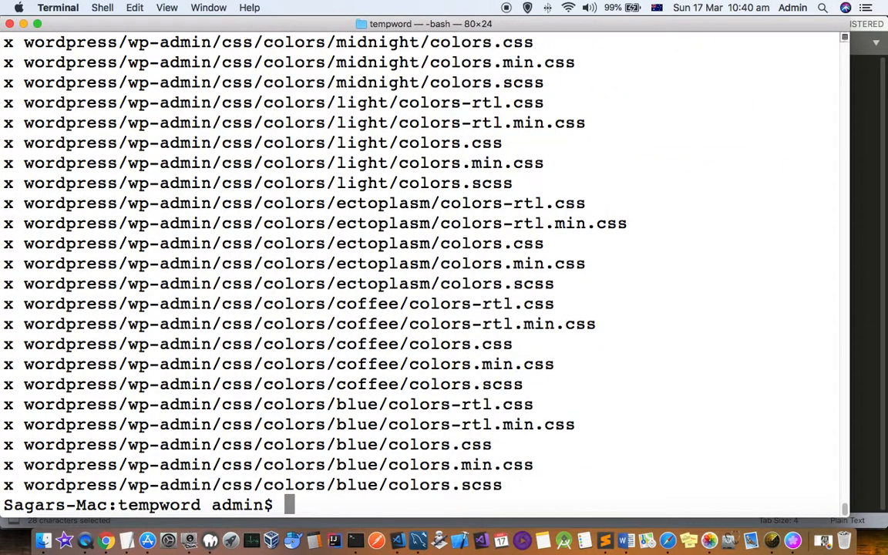
Step: Archive the wordpress directory into mytar2.tar with tar -cvf and list the folder
type("ls")
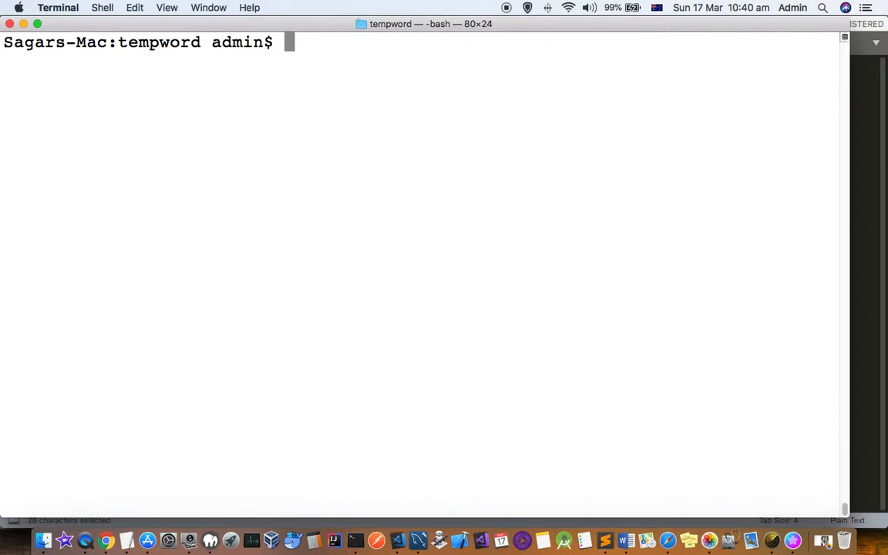
type("tar -xvf mytar.tar wordpress")
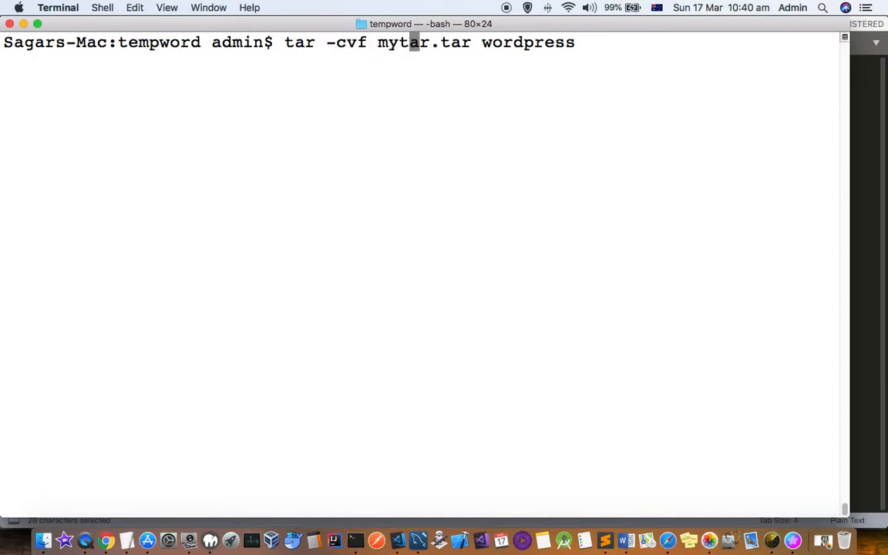
type("2")
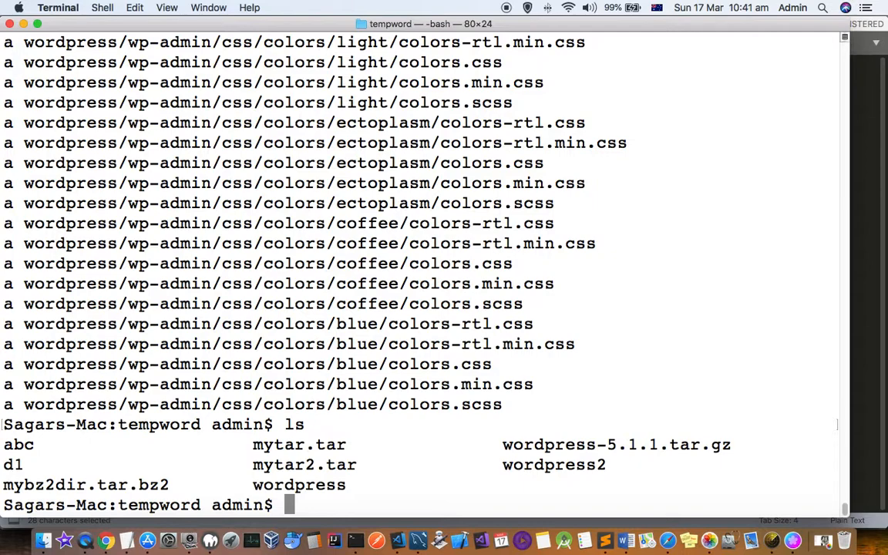
Step: Archive the wordpress directory into mytar3.tar and list the folder to confirm it
type("ls")
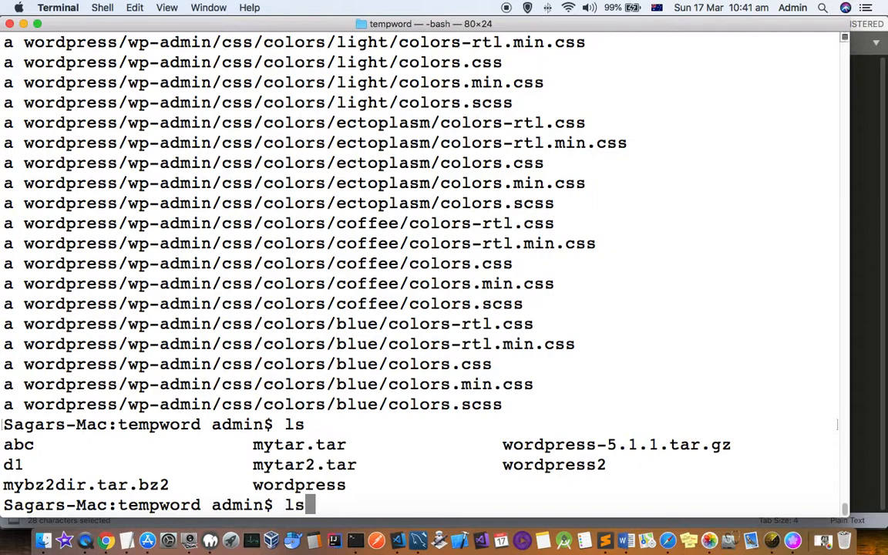
type("tar -cvf mytar2.tar wordpress")
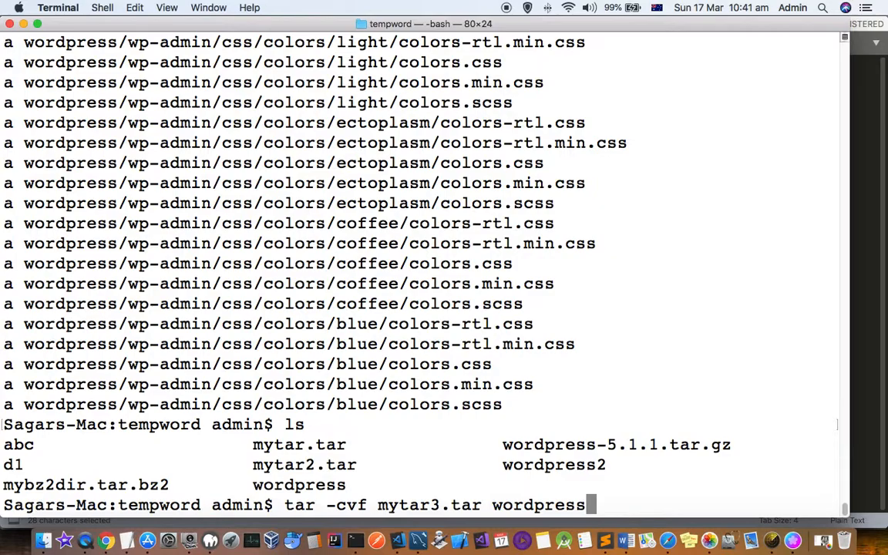
key("Return")
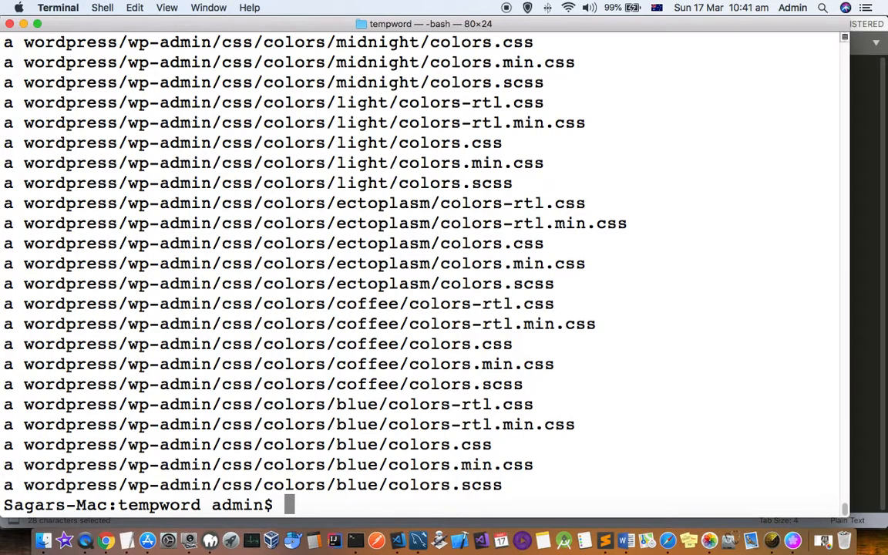
type("ls")
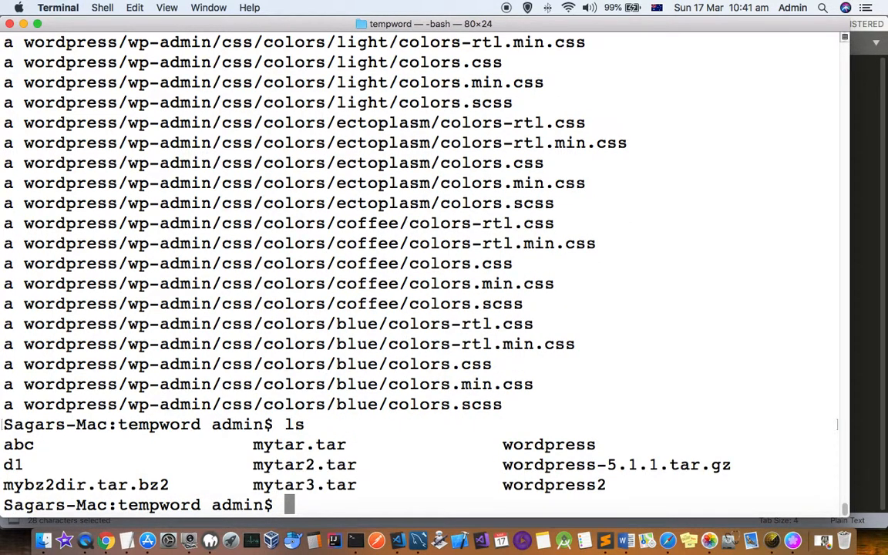